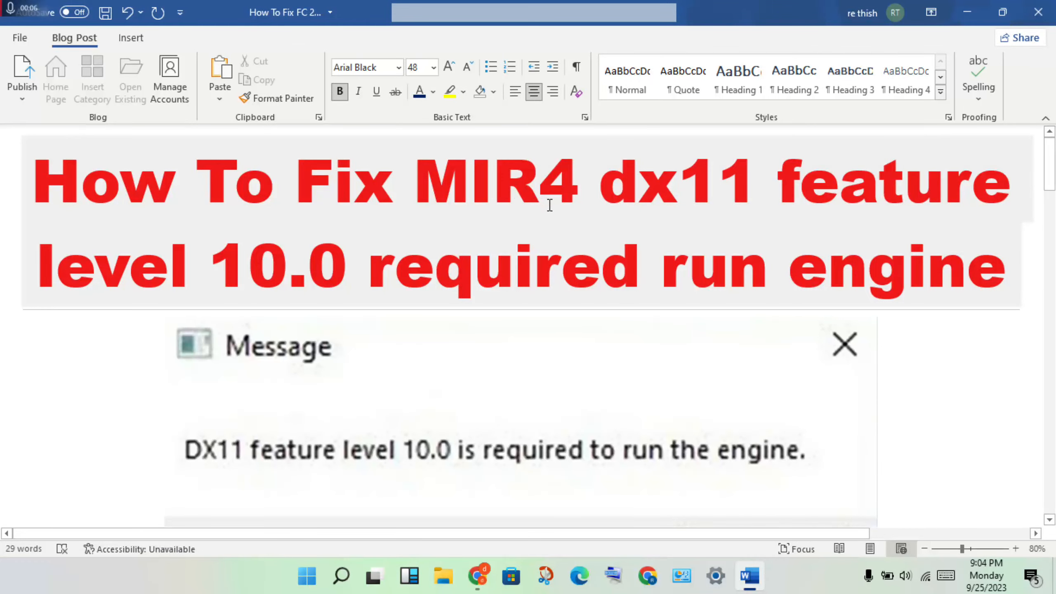
{"action": "mouse_move", "coordinate": [694, 206]}
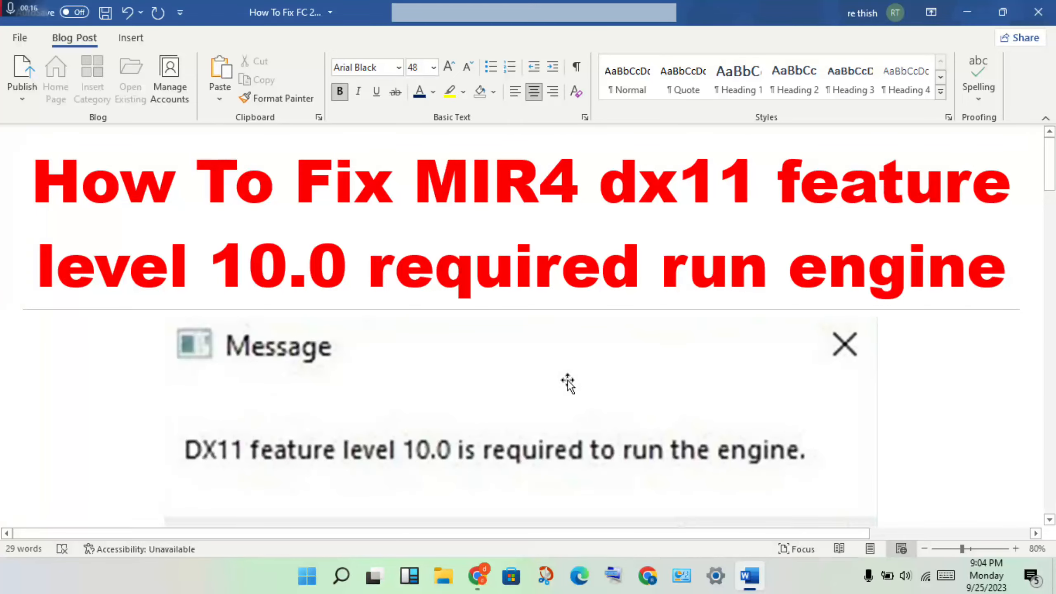
Remove 'error' from the end of the step 2 heading, leaving '2.download the directx'.
{"action": "scroll", "scroll_direction": "down", "scroll_amount": 3}
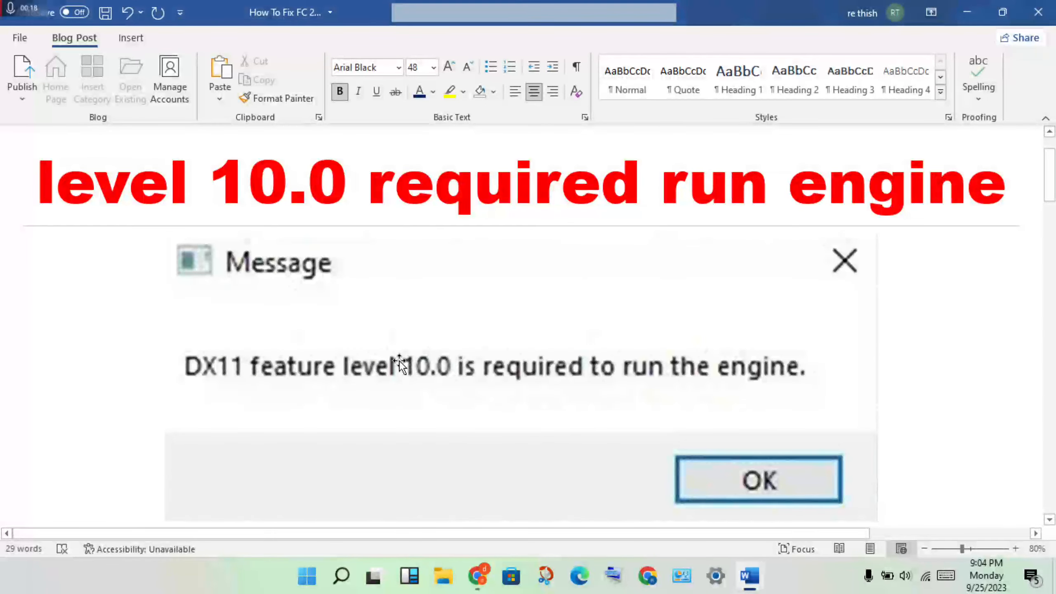
{"action": "scroll", "scroll_direction": "down", "scroll_amount": 3}
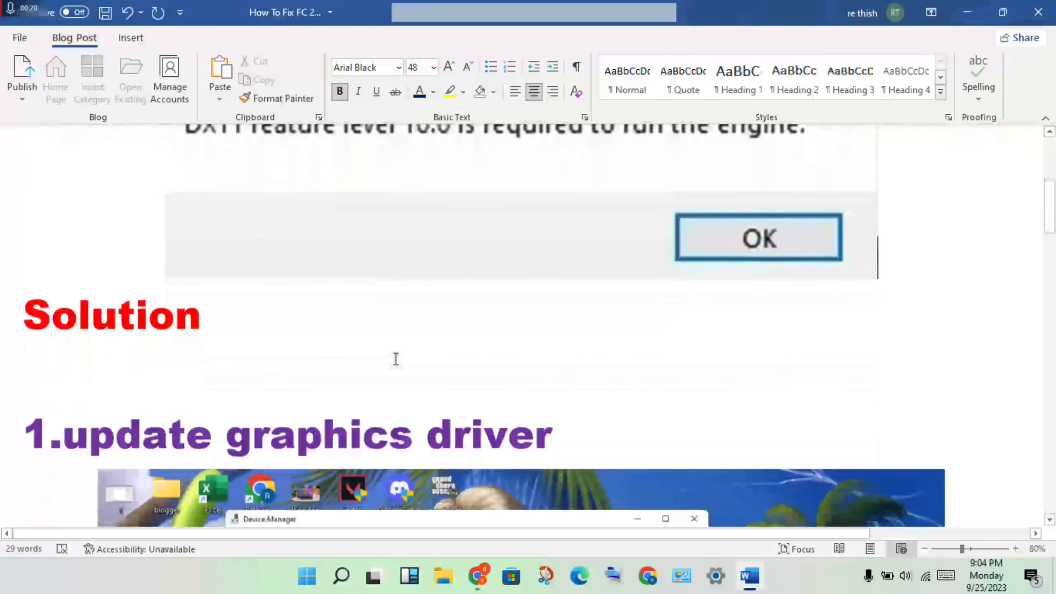
{"action": "scroll", "scroll_direction": "down", "scroll_amount": 3}
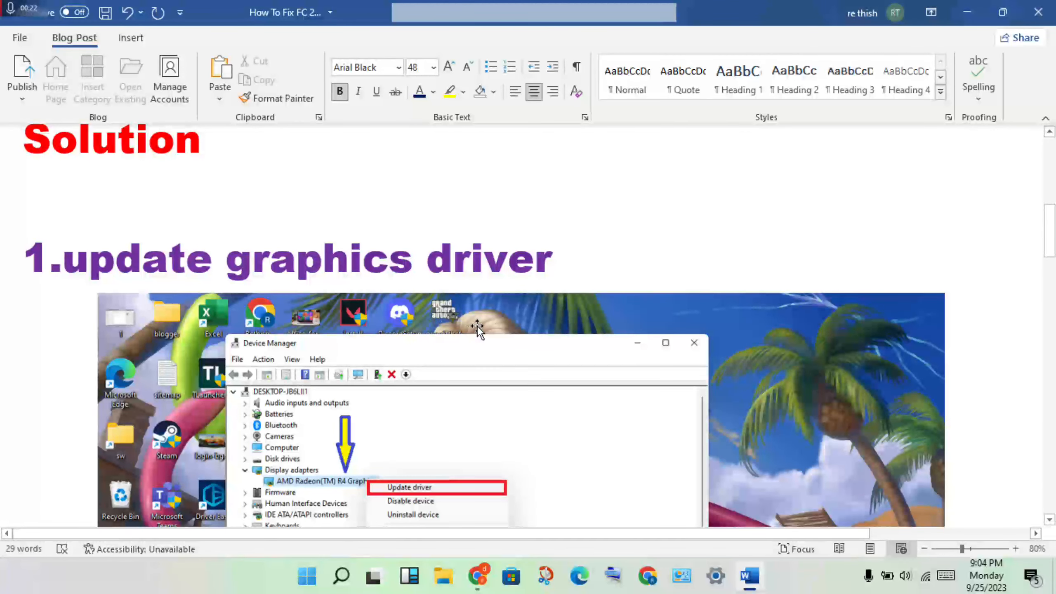
{"action": "scroll", "scroll_direction": "down", "scroll_amount": 3}
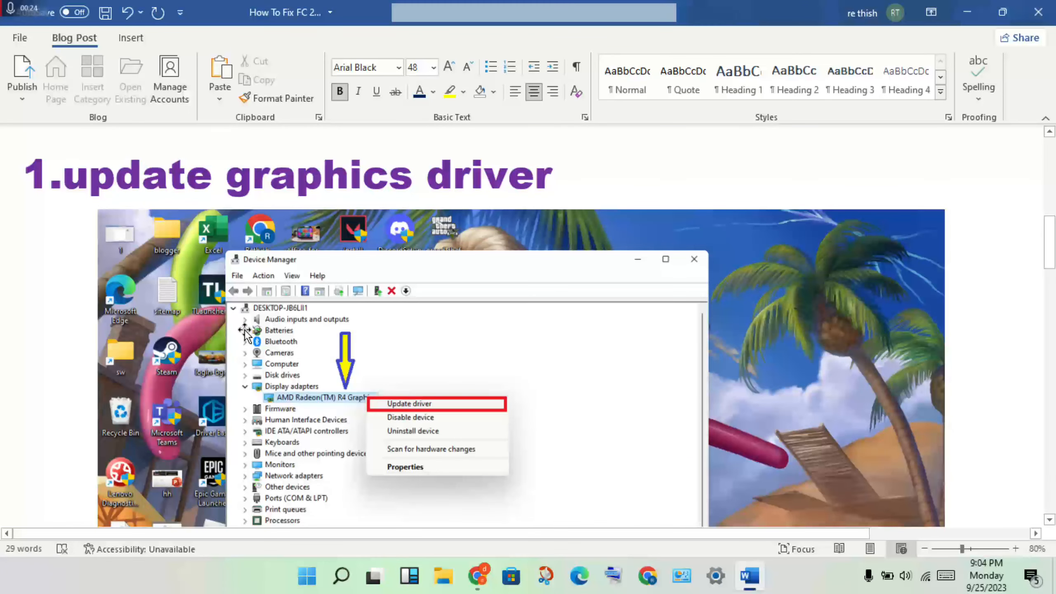
{"action": "mouse_move", "coordinate": [300, 376]}
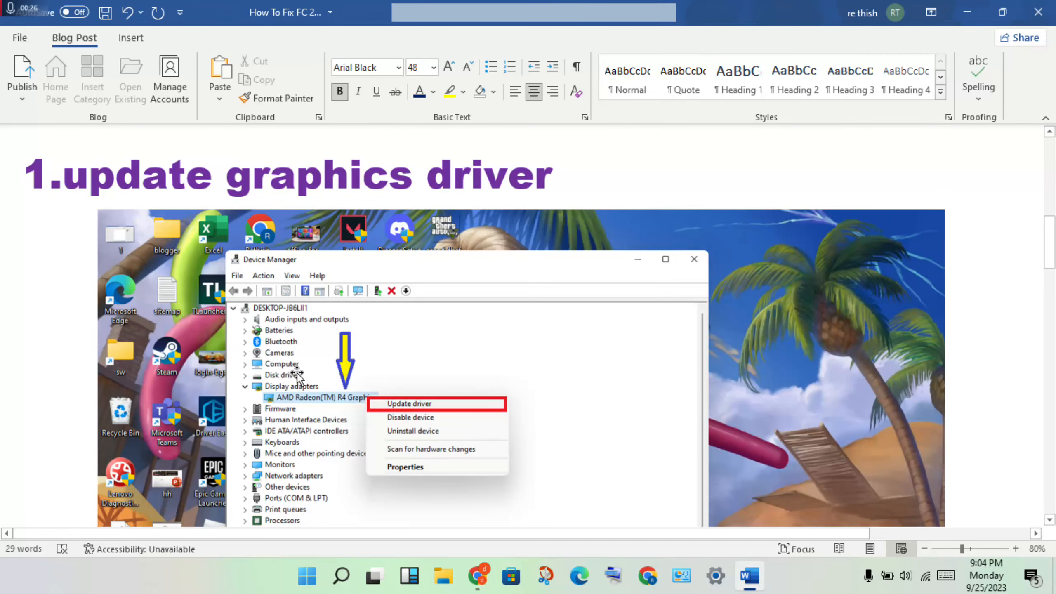
{"action": "mouse_move", "coordinate": [337, 416]}
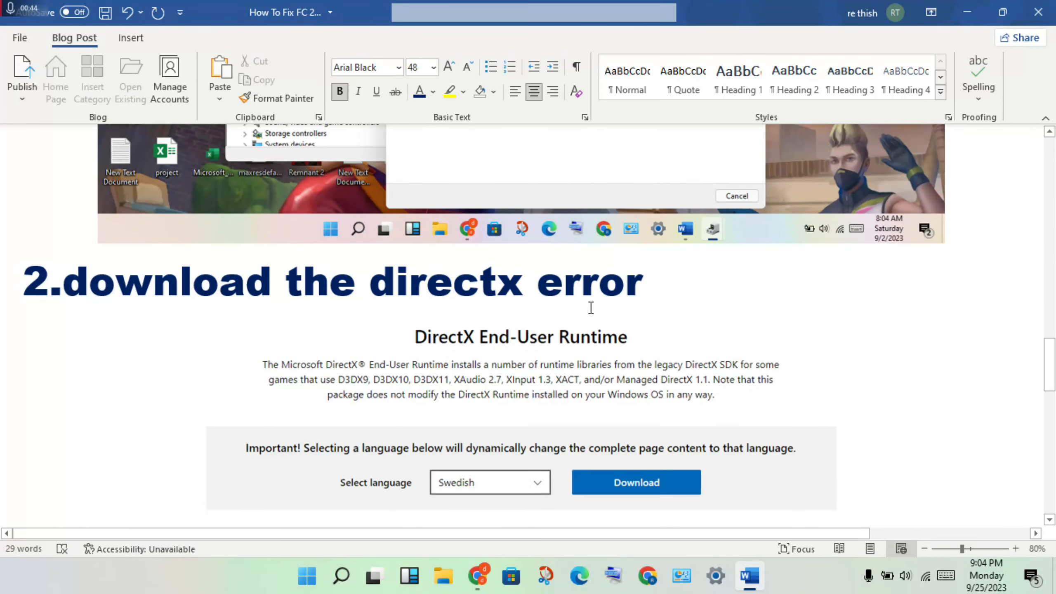
{"action": "left_click", "coordinate": [644, 283]}
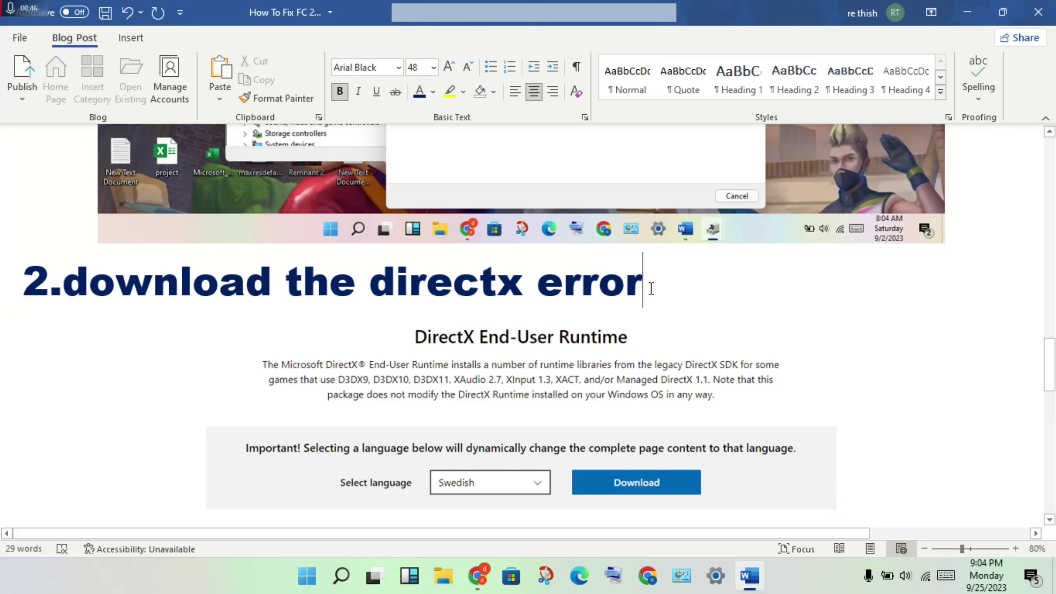
{"action": "key", "text": "Backspace"}
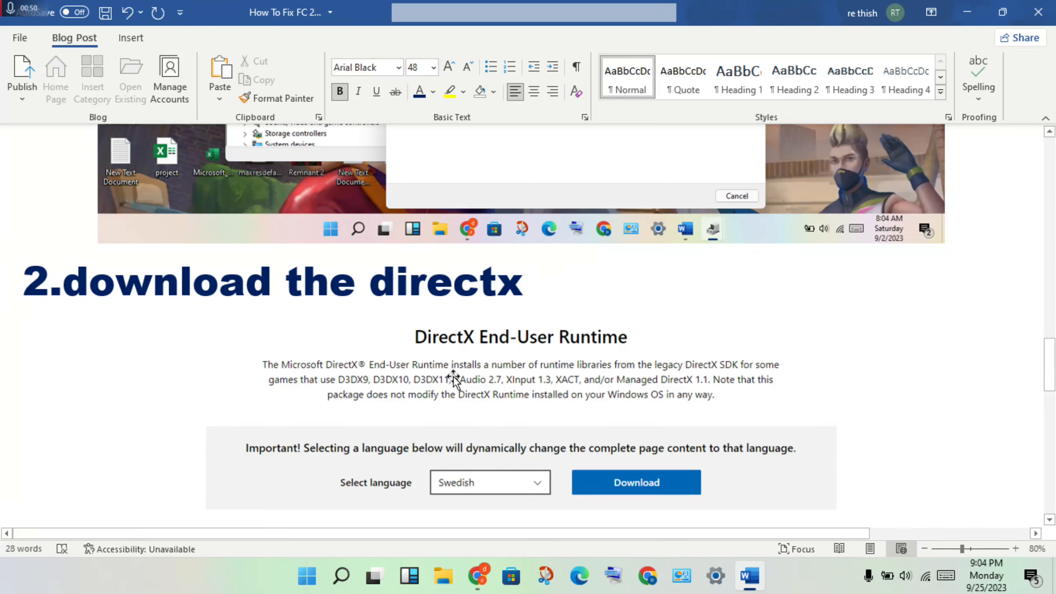
{"action": "left_click", "coordinate": [518, 281]}
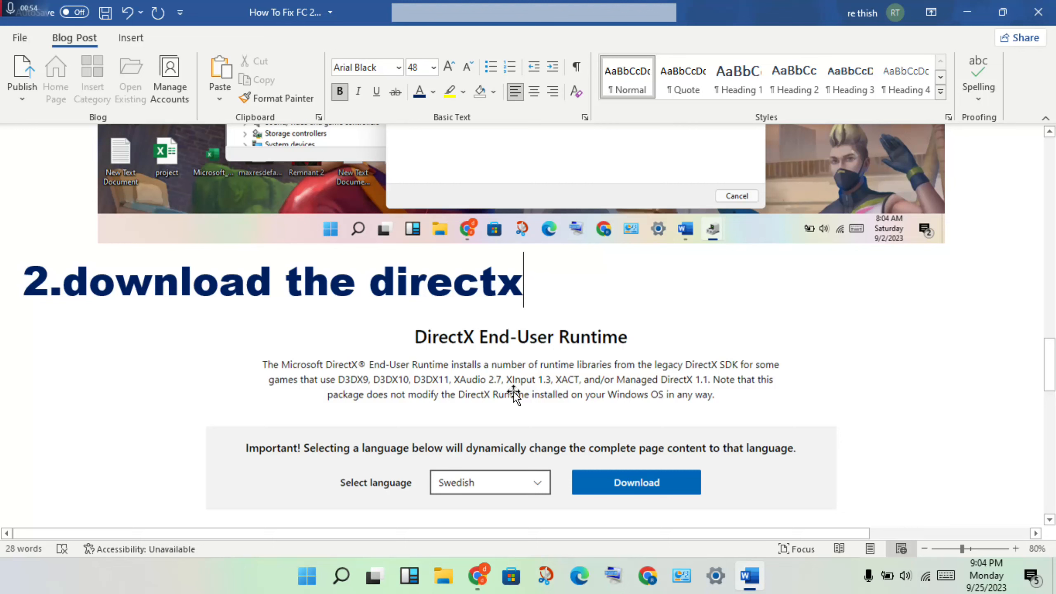
{"action": "mouse_move", "coordinate": [412, 481]}
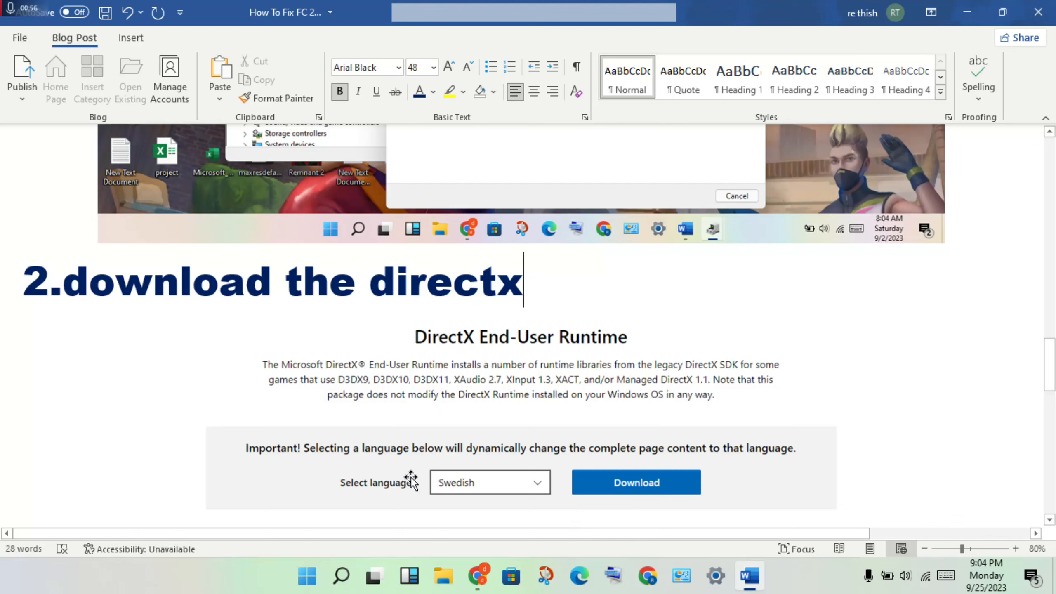
{"action": "mouse_move", "coordinate": [459, 471]}
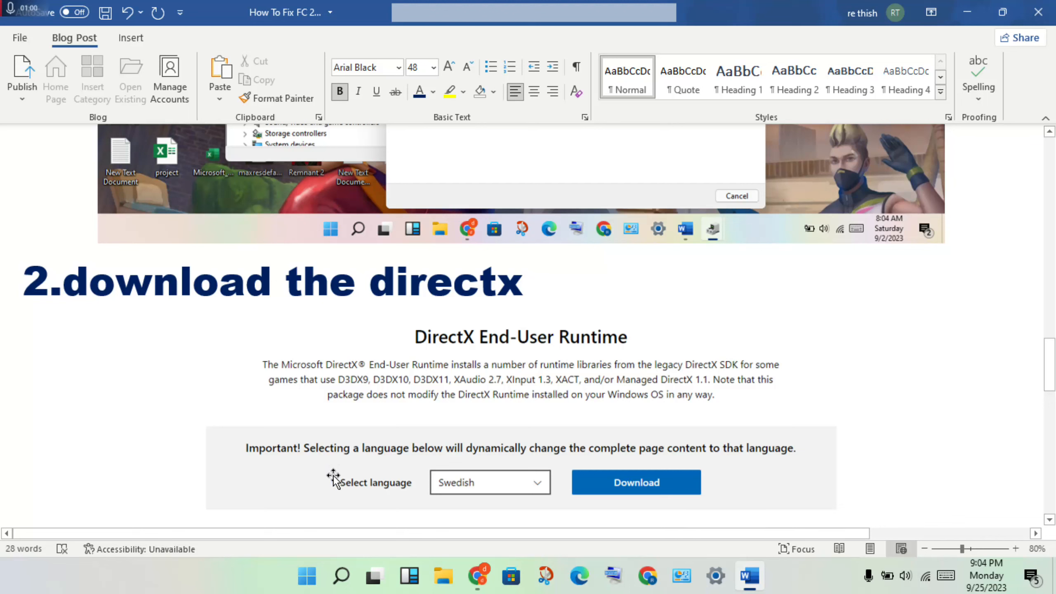
{"action": "mouse_move", "coordinate": [555, 486]}
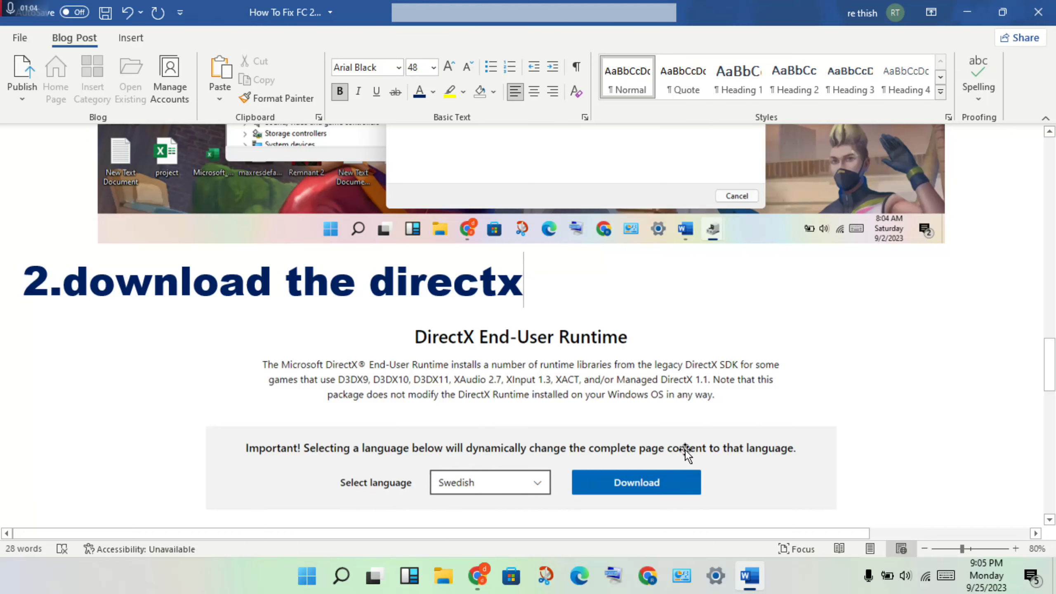
{"action": "scroll", "scroll_direction": "down", "scroll_amount": 3}
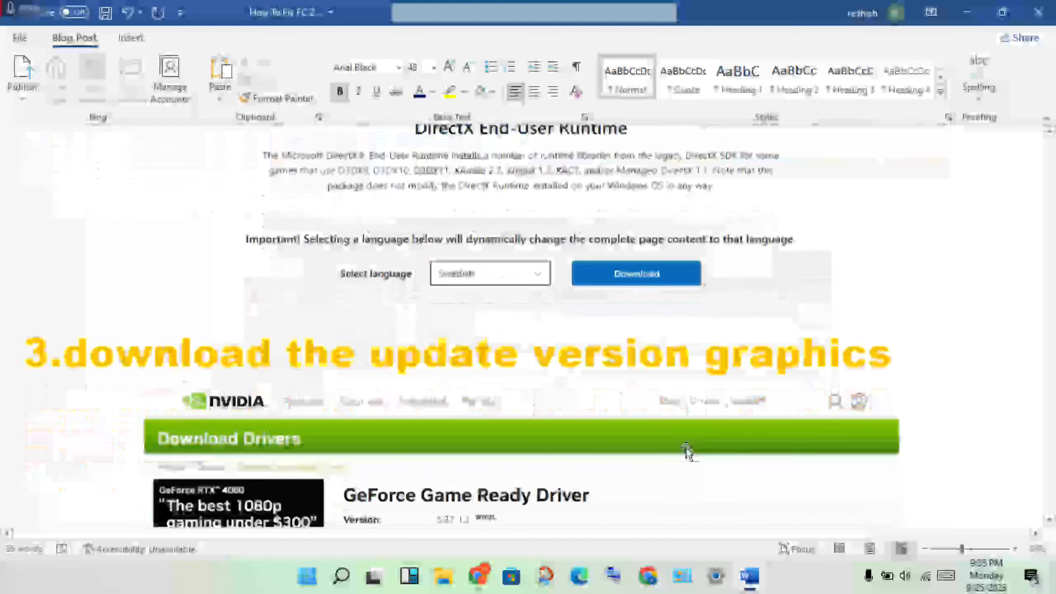
{"action": "scroll", "scroll_direction": "down", "scroll_amount": 3}
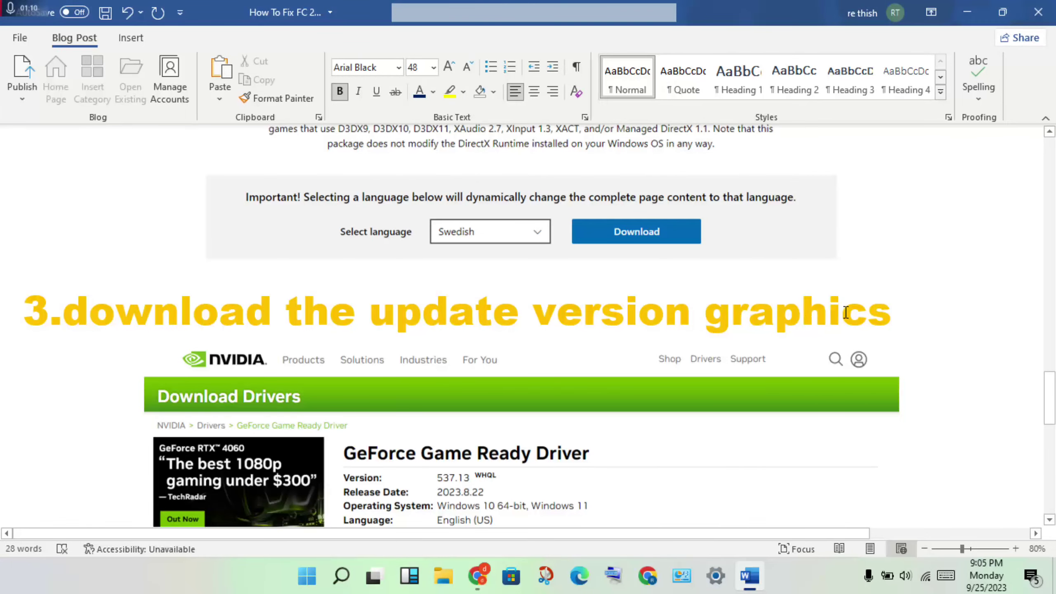
{"action": "scroll", "scroll_direction": "down", "scroll_amount": 3}
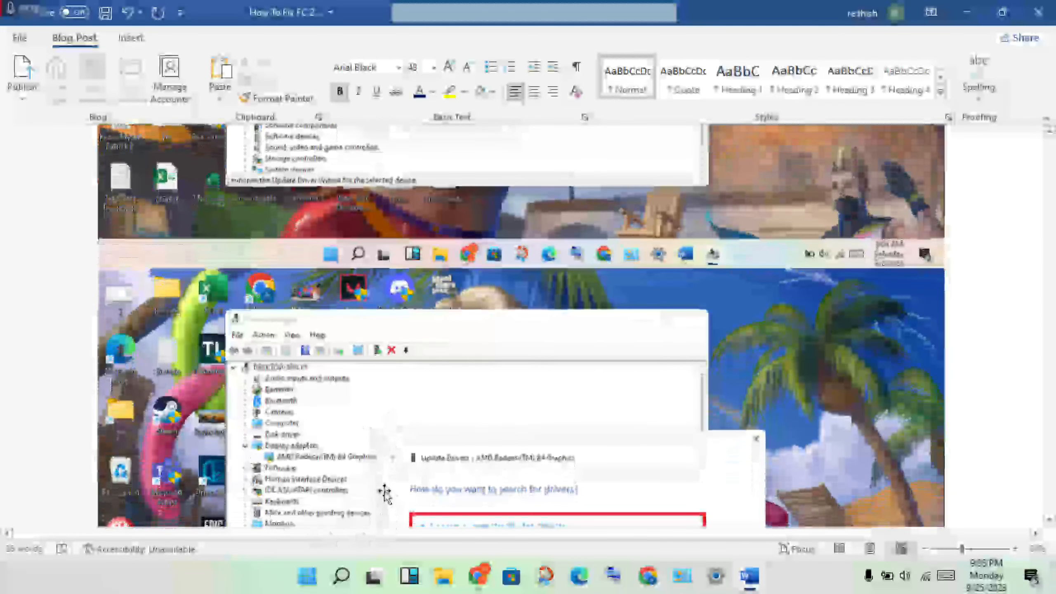
{"action": "scroll", "scroll_direction": "down", "scroll_amount": 3}
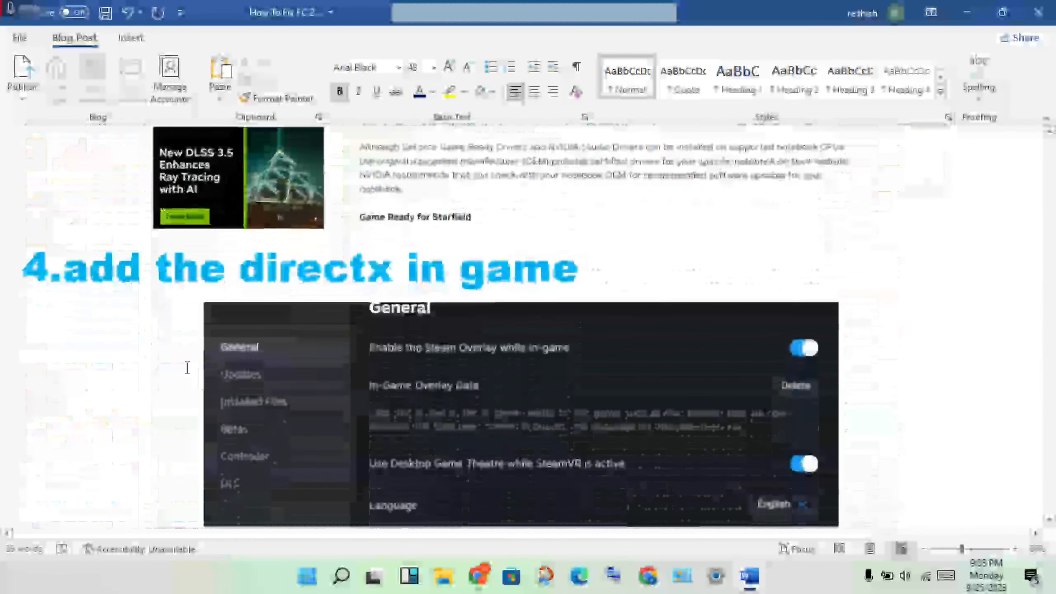
{"action": "scroll", "scroll_direction": "up", "scroll_amount": 3}
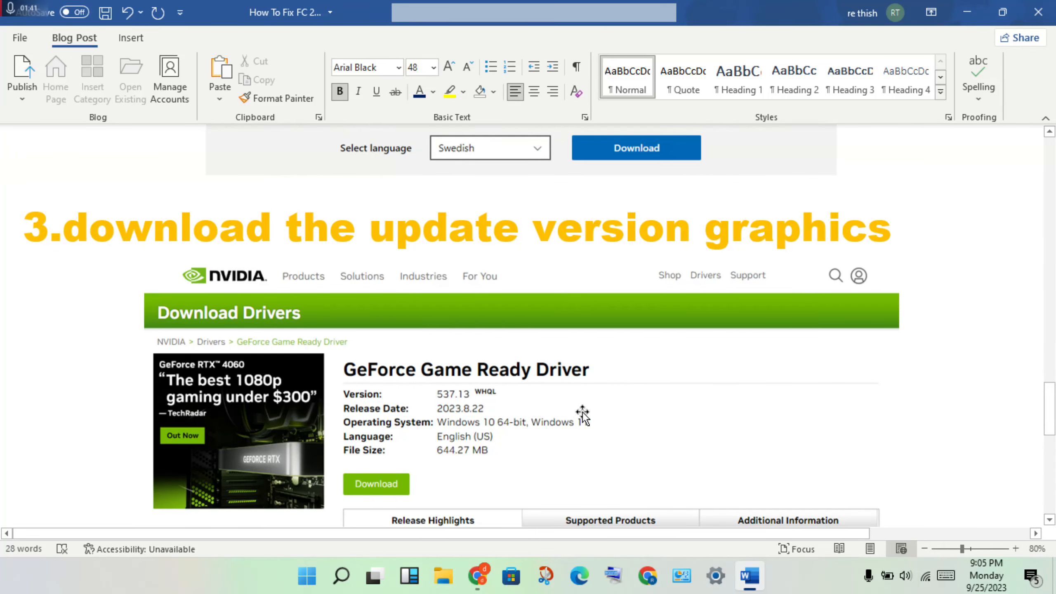
{"action": "scroll", "scroll_direction": "down", "scroll_amount": 3}
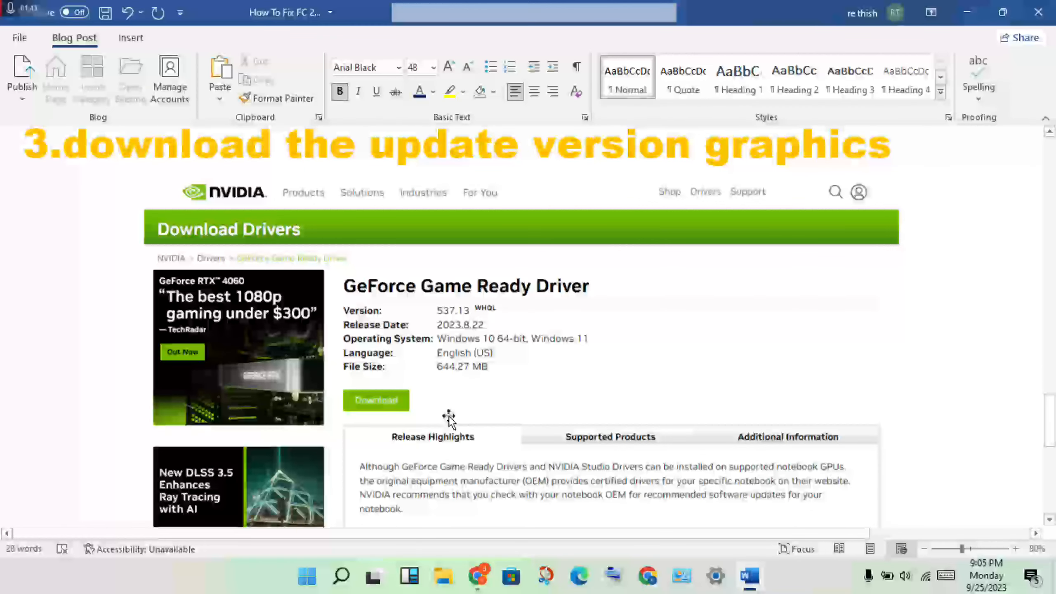
{"action": "scroll", "scroll_direction": "down", "scroll_amount": 3}
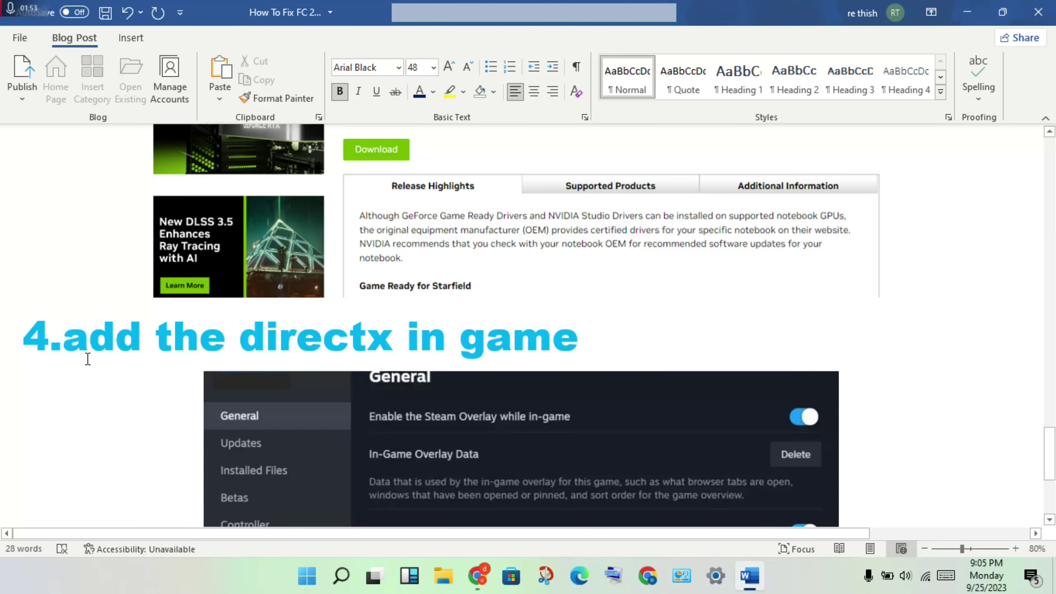
{"action": "scroll", "scroll_direction": "down", "scroll_amount": 3}
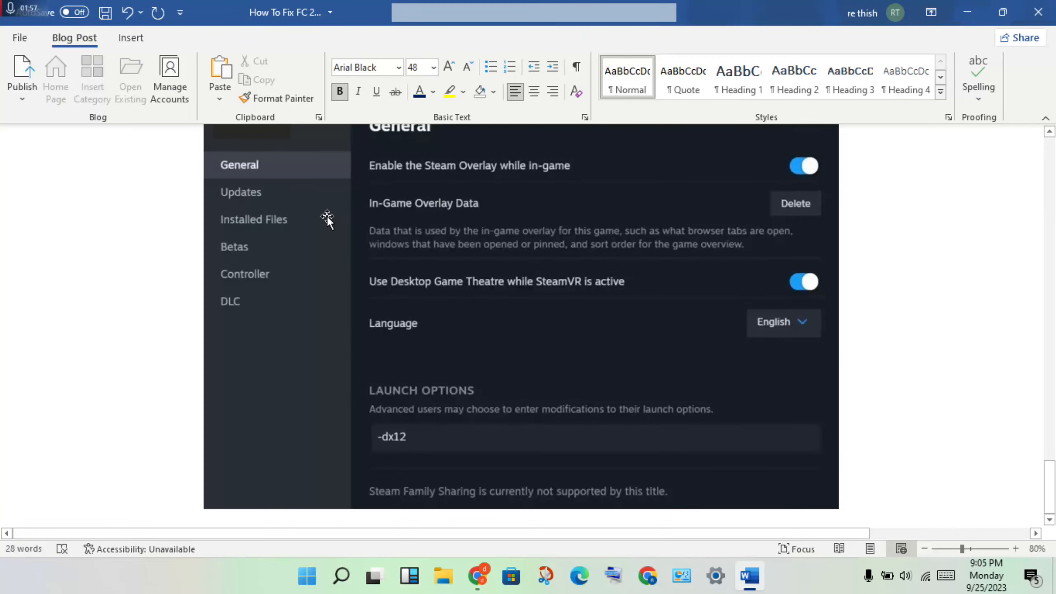
{"action": "mouse_move", "coordinate": [283, 182]}
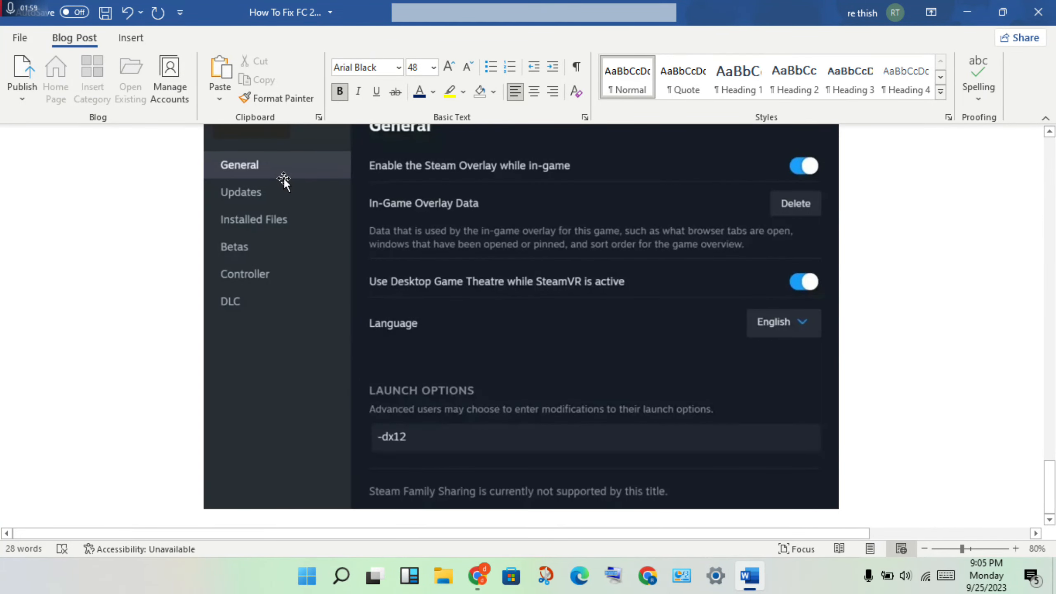
{"action": "mouse_move", "coordinate": [371, 388]}
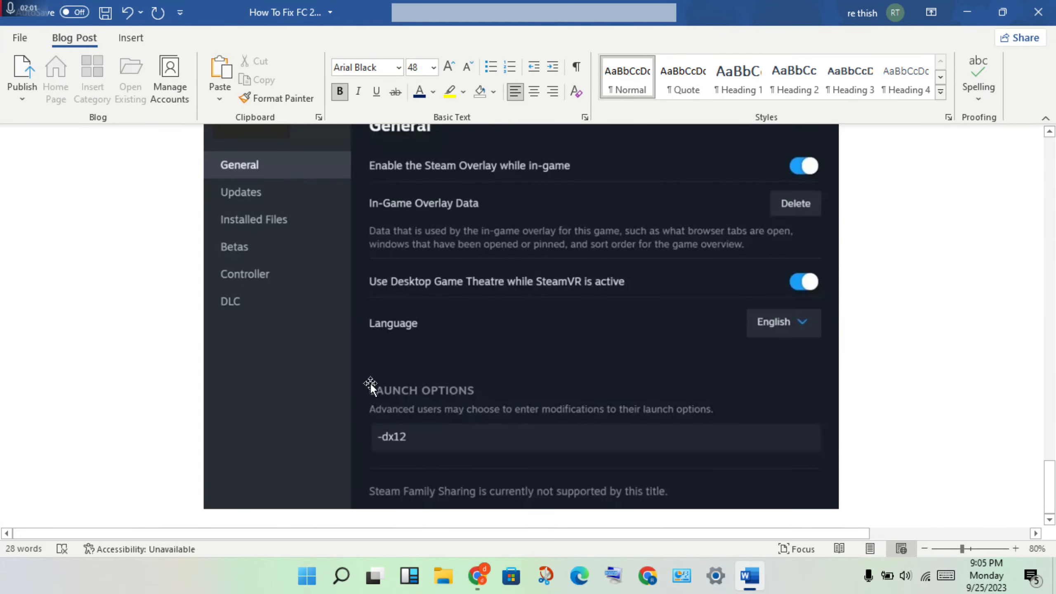
{"action": "mouse_move", "coordinate": [400, 445]}
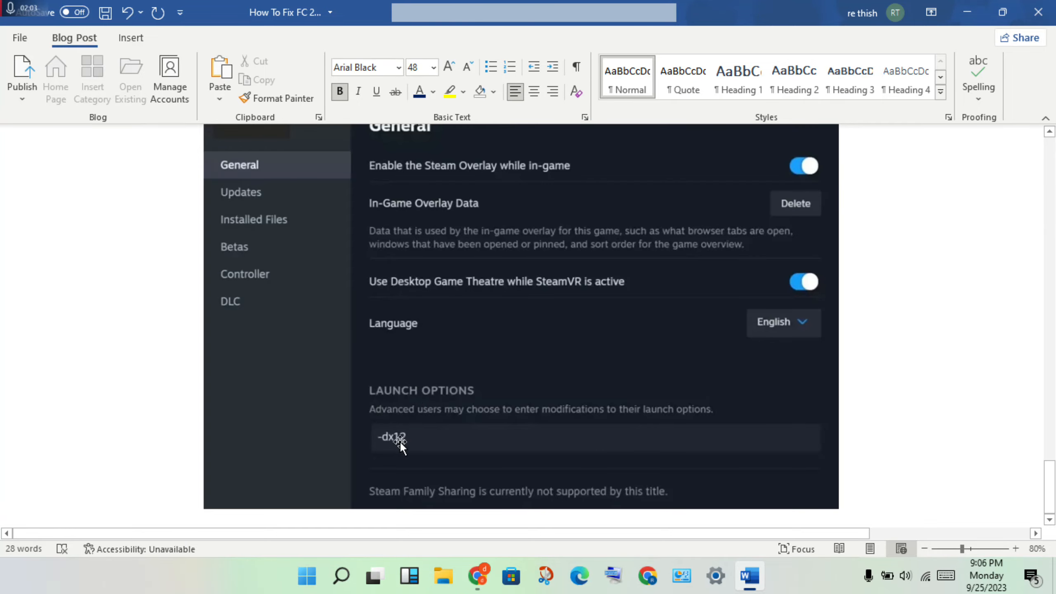
{"action": "mouse_move", "coordinate": [578, 436]}
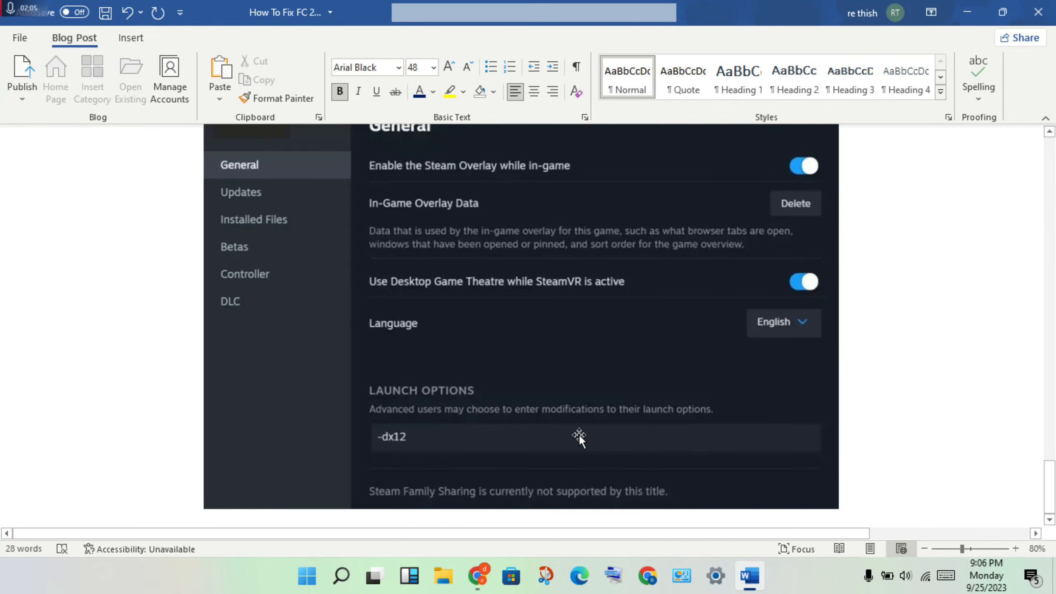